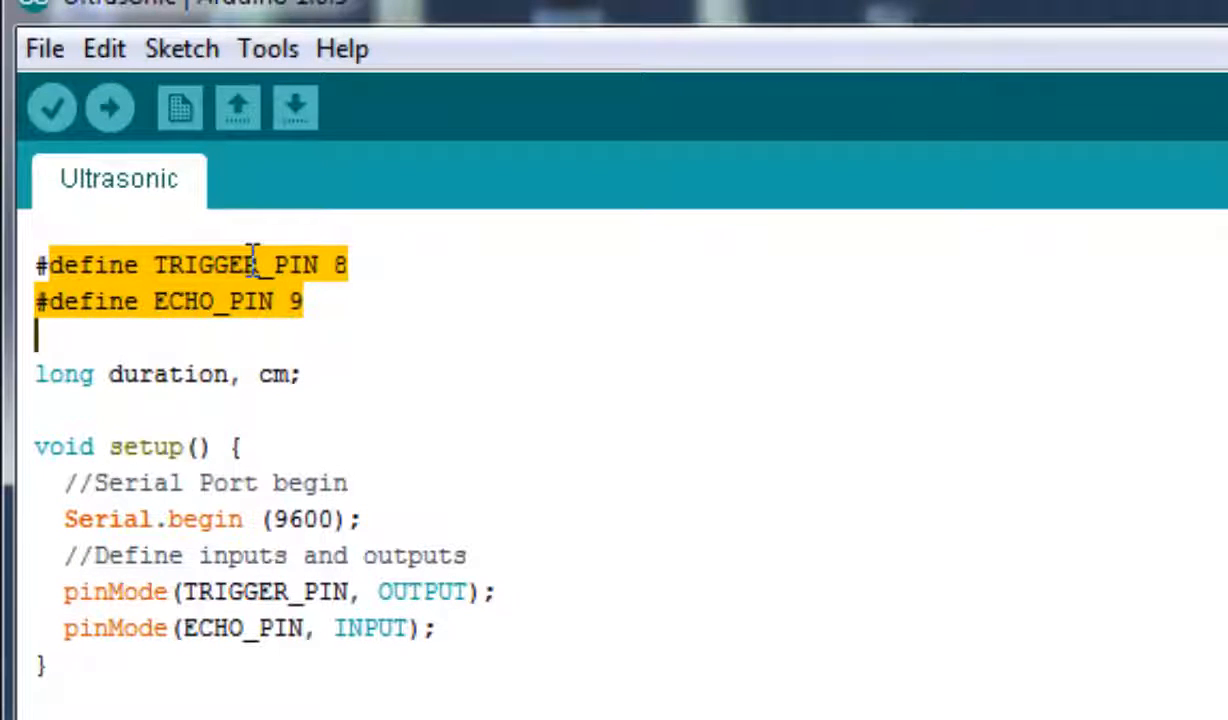
pyautogui.doubleClick(212, 300)
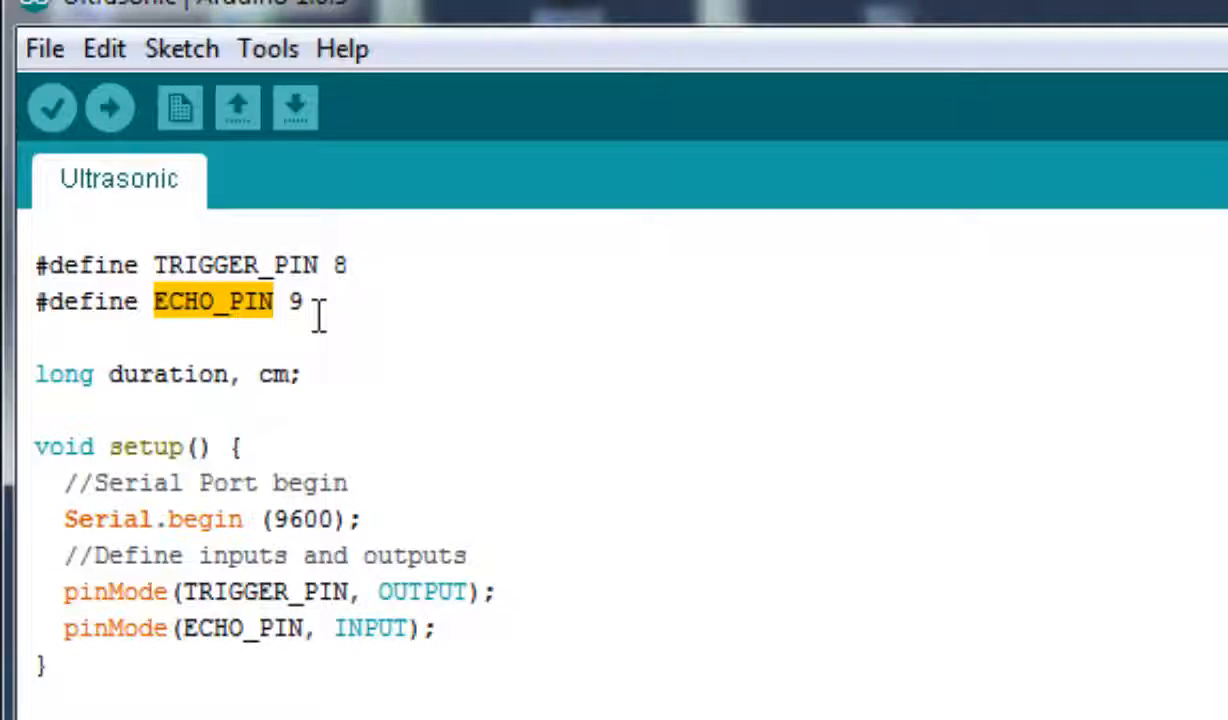
pyautogui.doubleClick(64, 374)
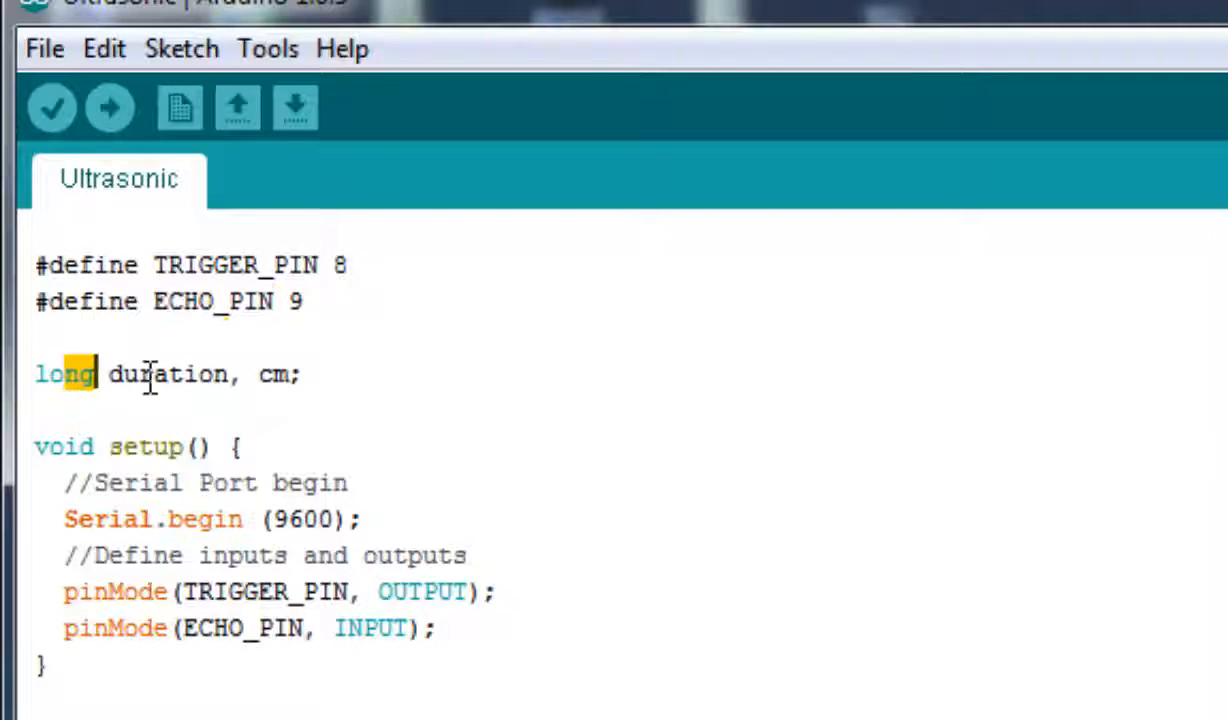
pyautogui.moveTo(100, 374); pyautogui.dragTo(300, 374)
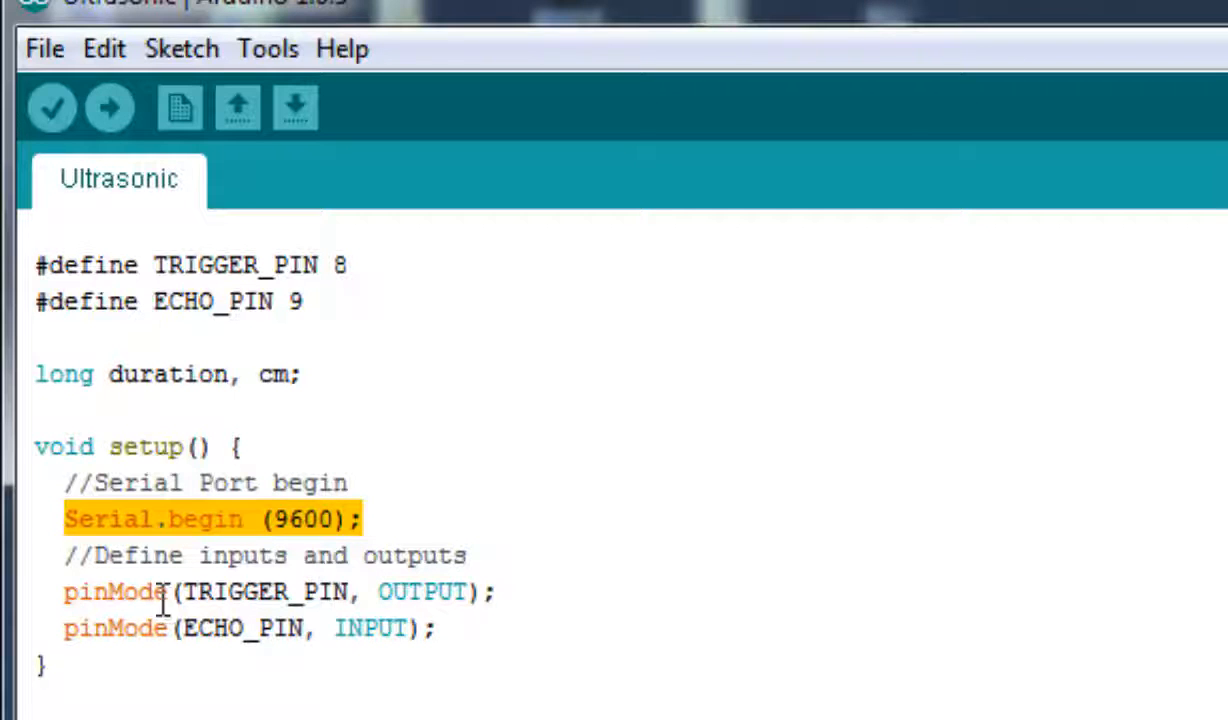
pyautogui.doubleClick(264, 592)
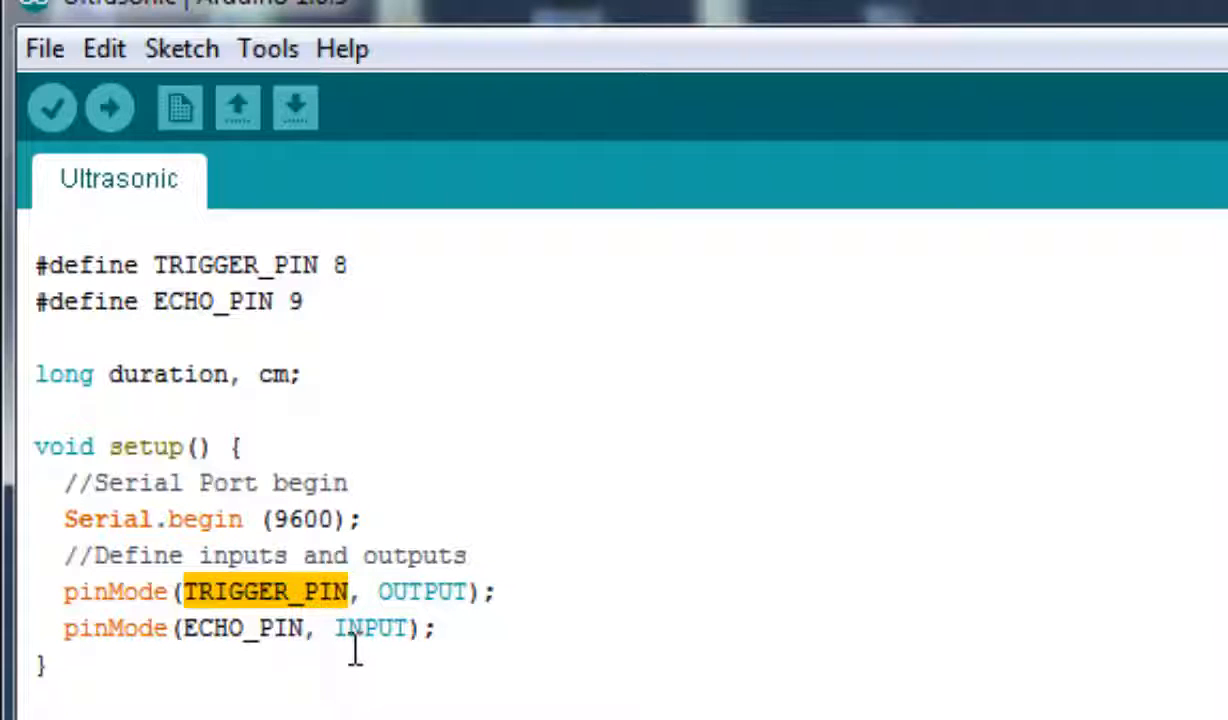
pyautogui.moveTo(256, 704)
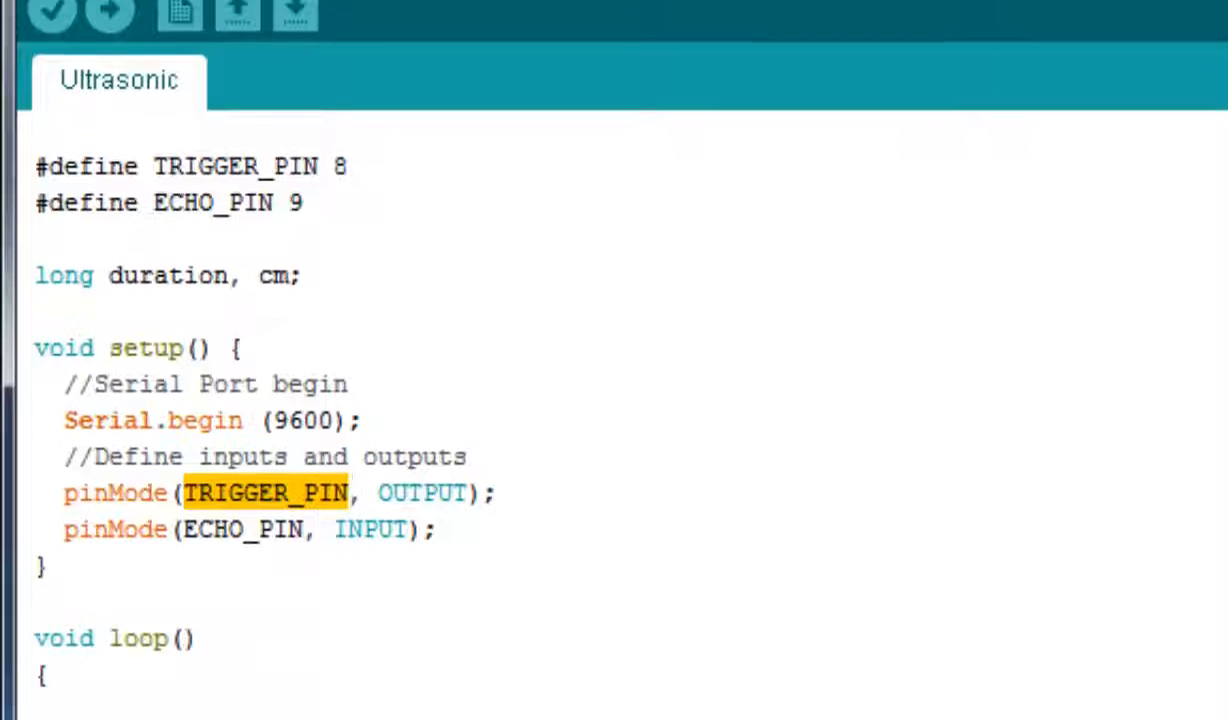
pyautogui.scroll(-3)
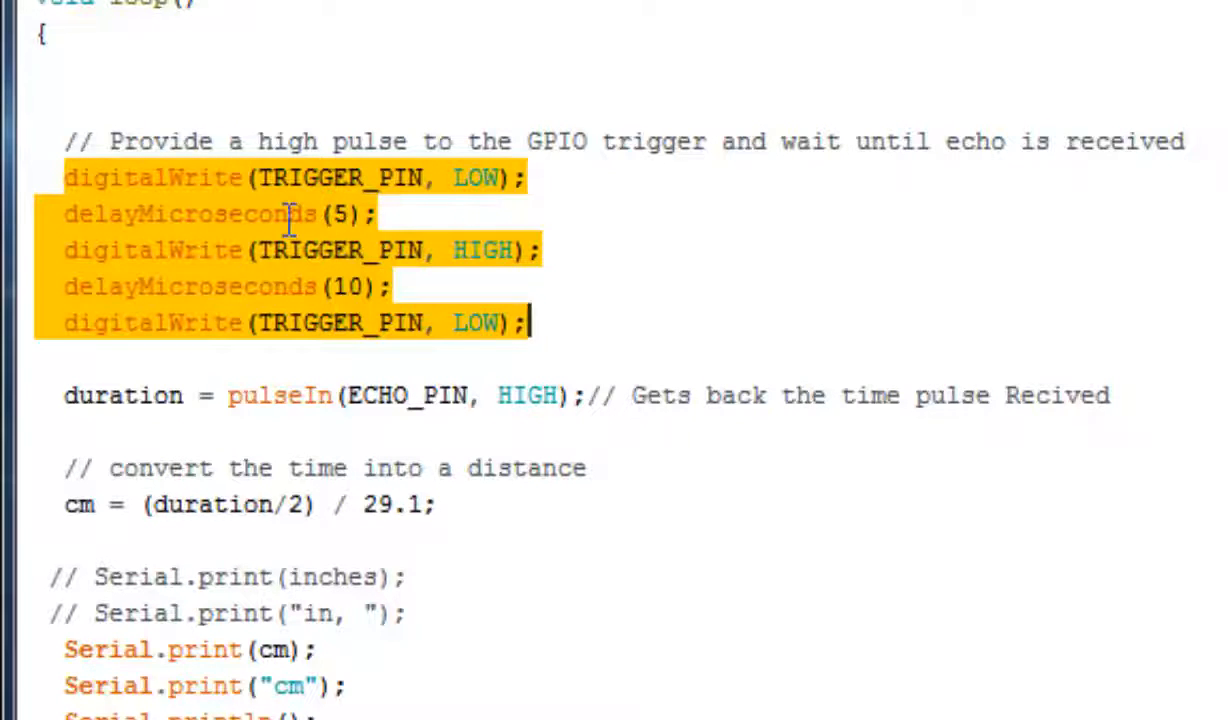
pyautogui.click(300, 250)
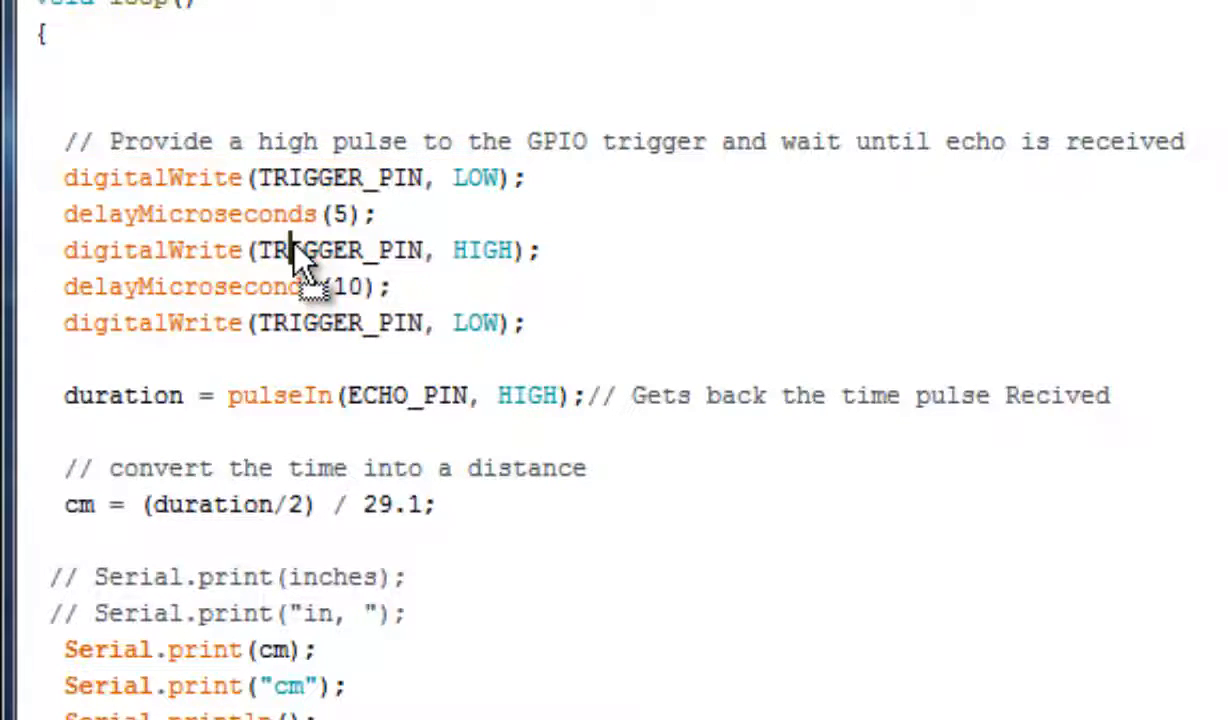
pyautogui.moveTo(296, 290)
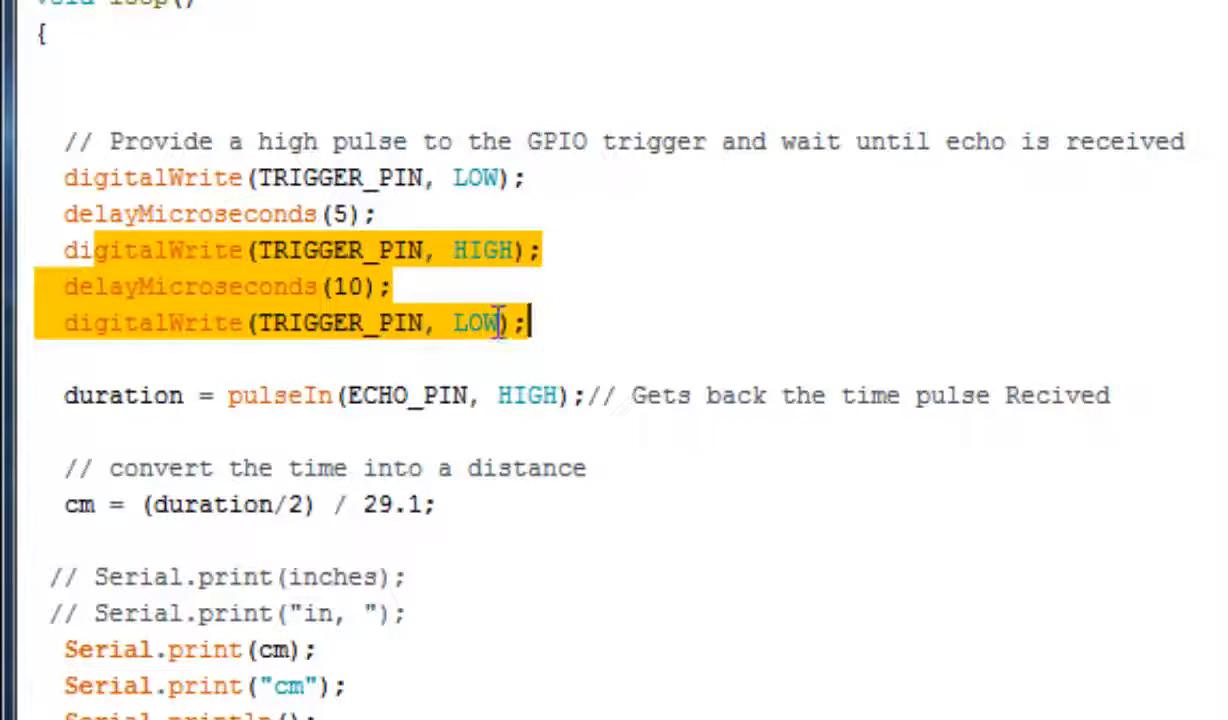
pyautogui.click(104, 396)
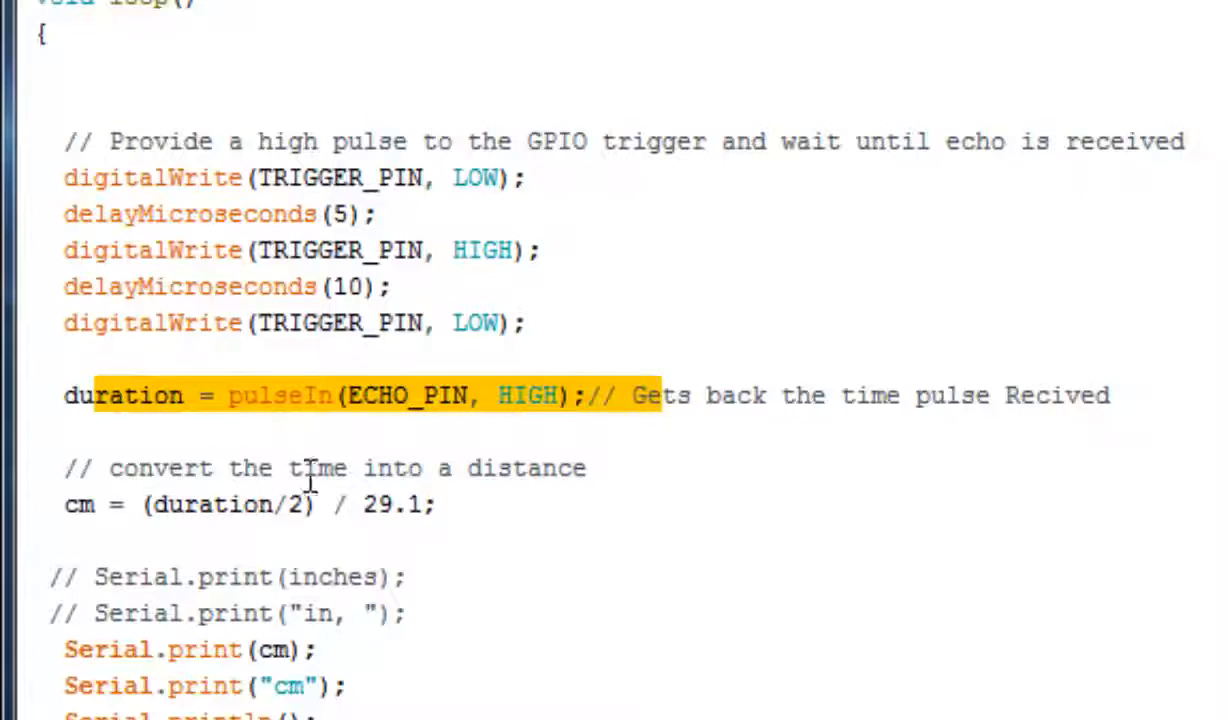
pyautogui.click(400, 428)
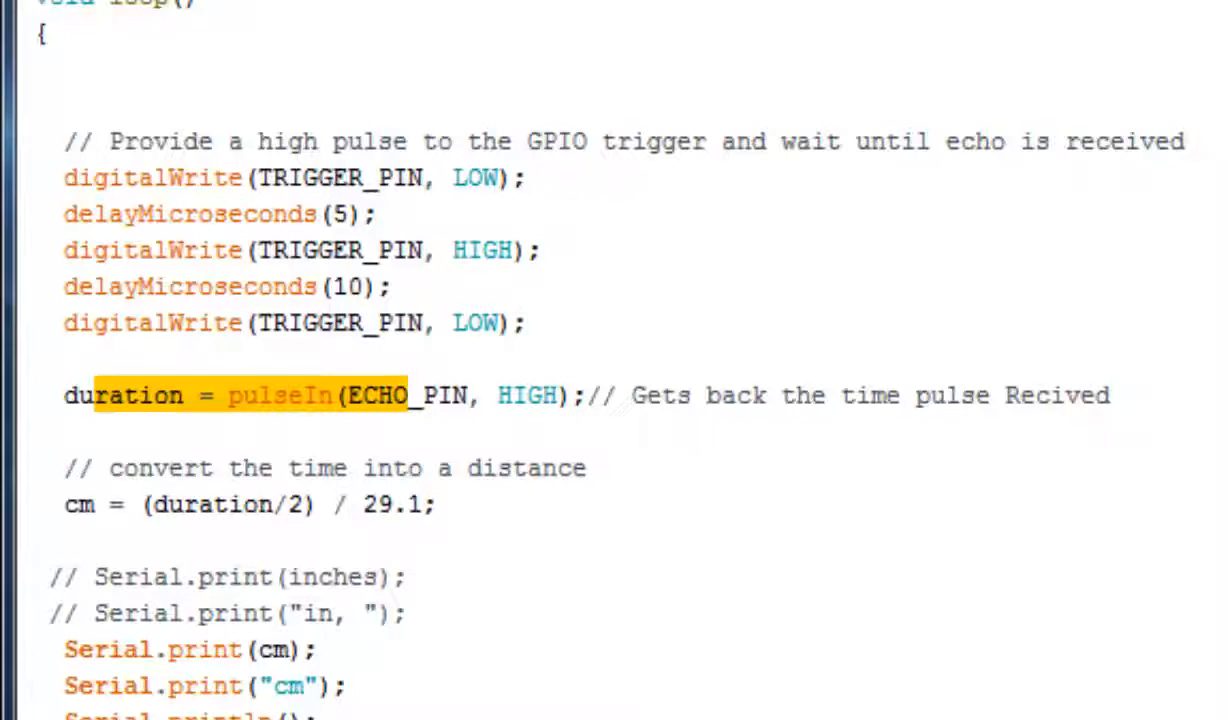
pyautogui.moveTo(668, 624)
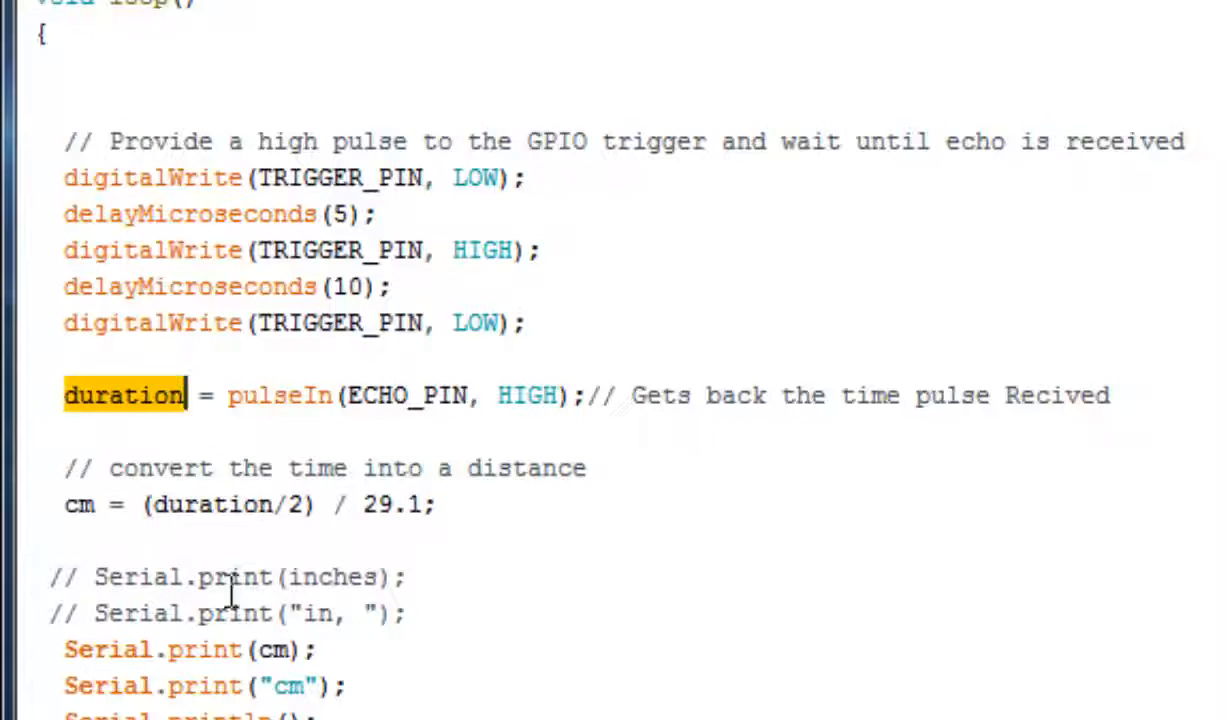
pyautogui.moveTo(110, 424)
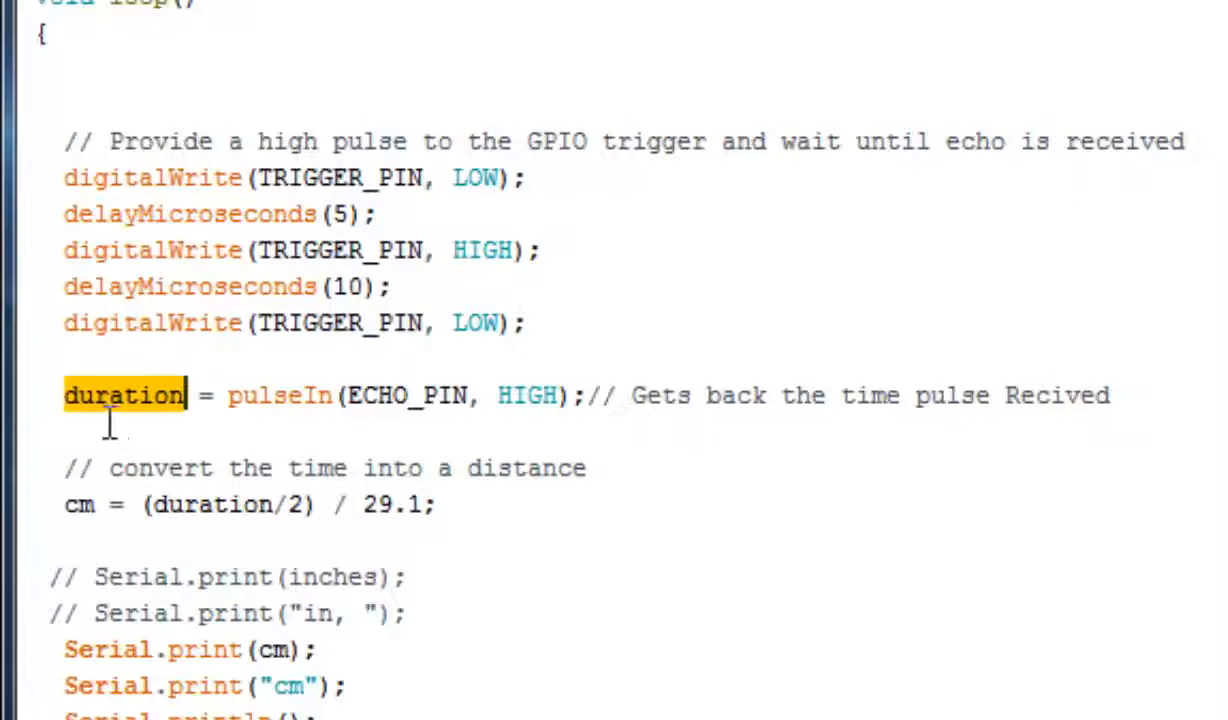
pyautogui.moveTo(208, 660)
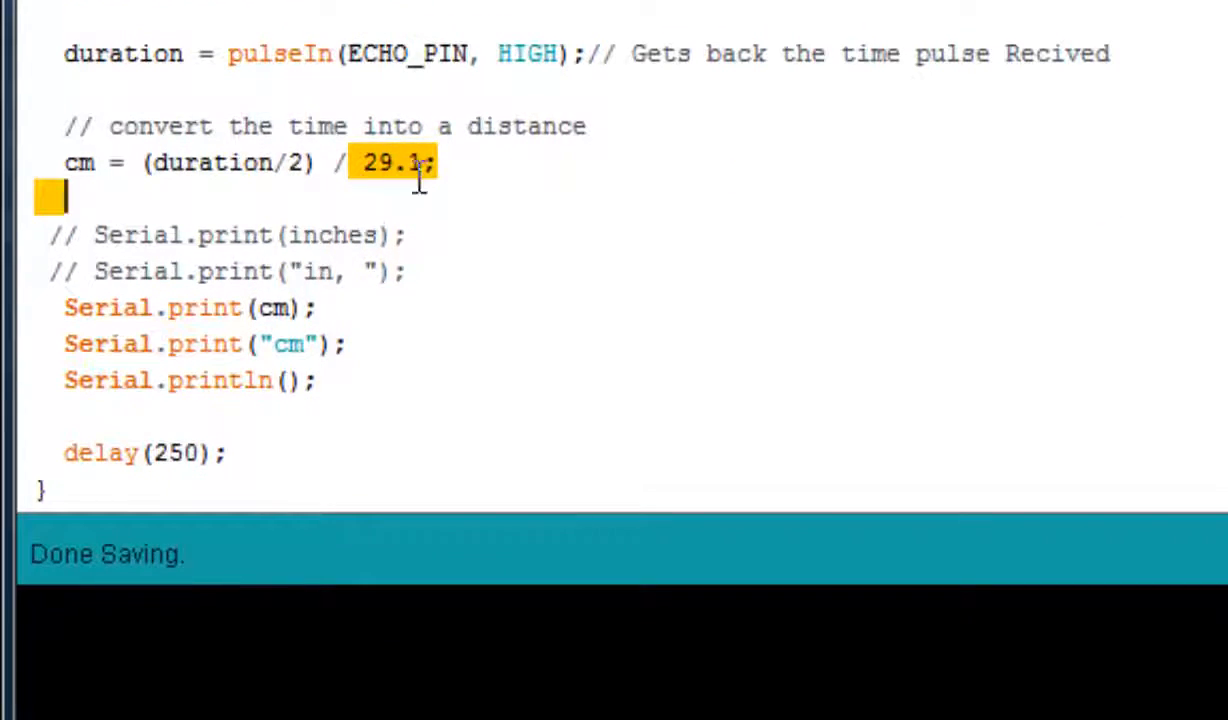
pyautogui.click(148, 308)
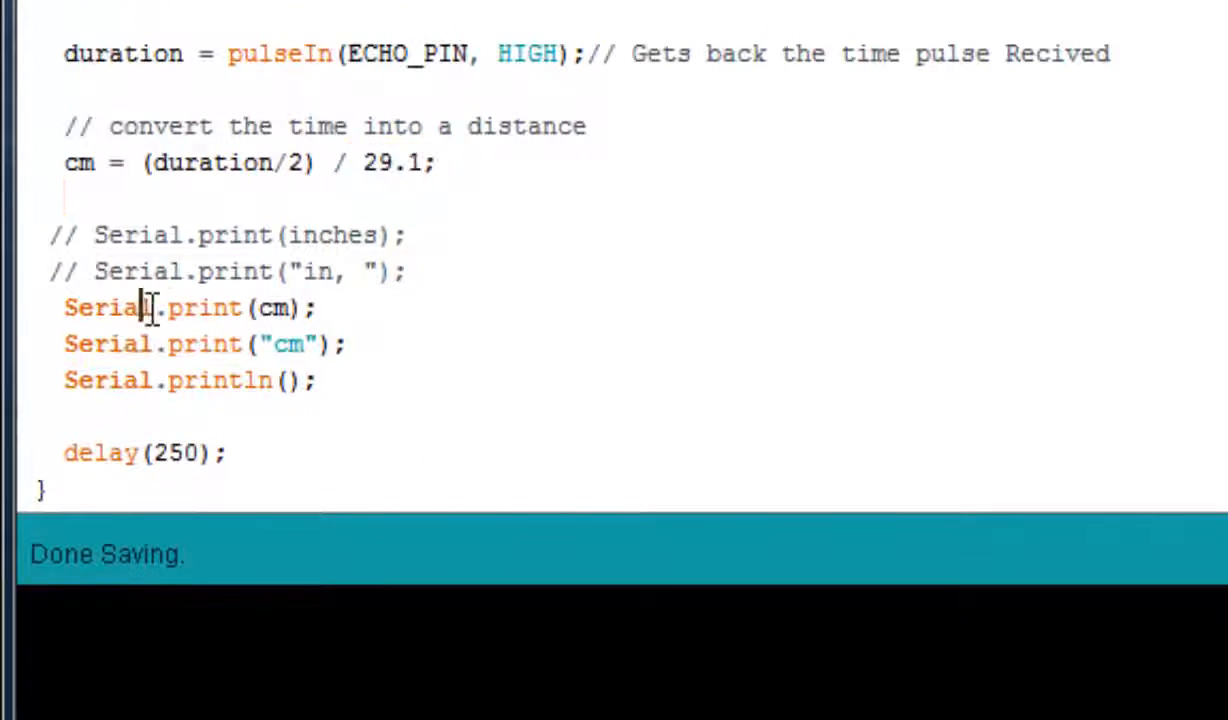
pyautogui.moveTo(148, 308); pyautogui.dragTo(316, 380)
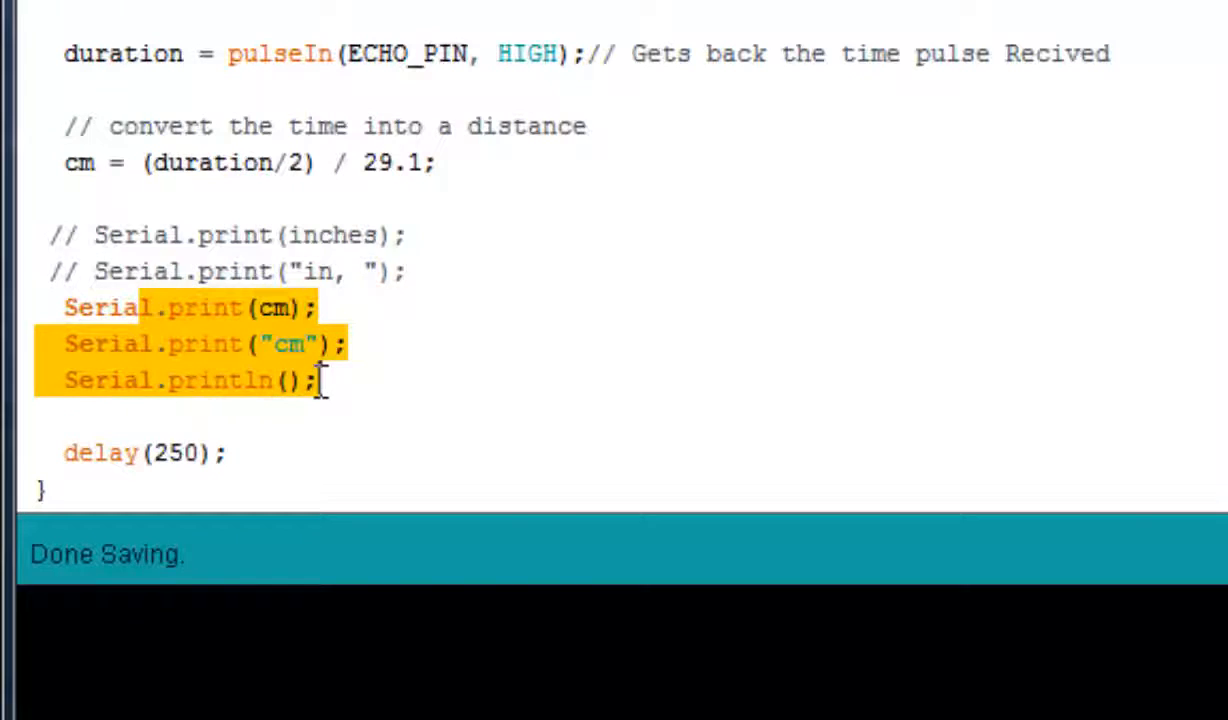